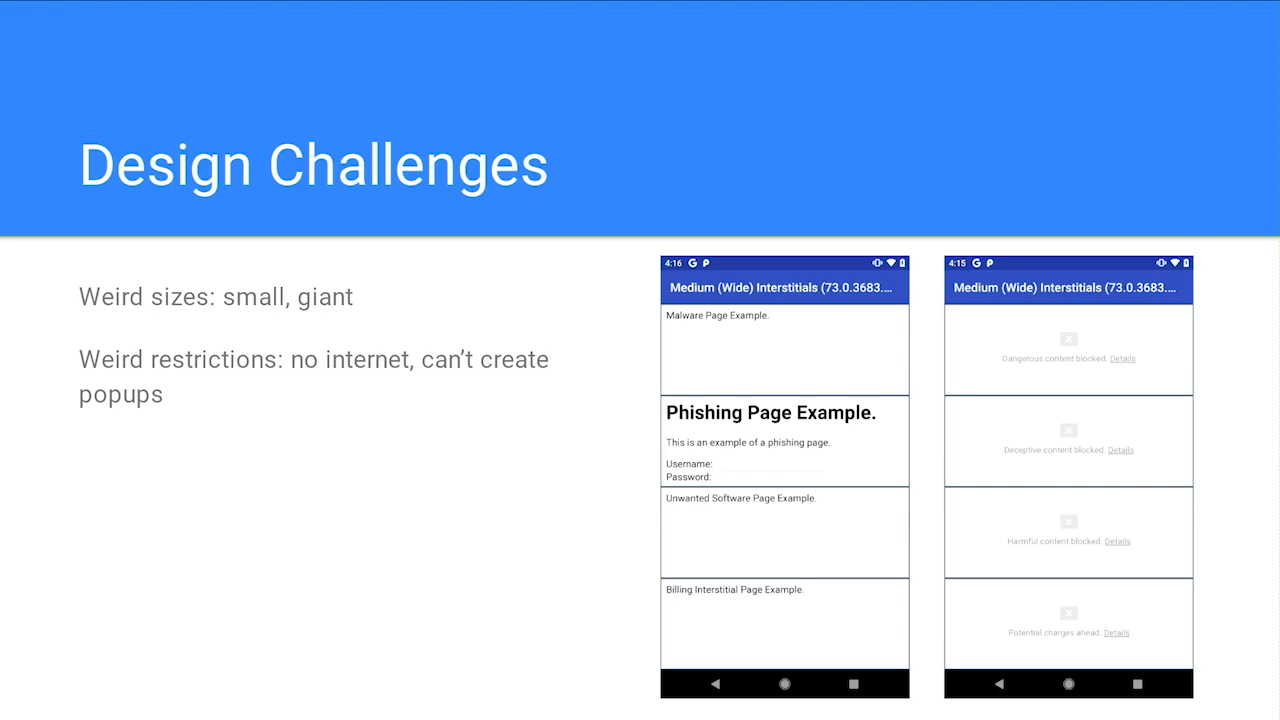
# Step: Advance the slideshow from the Design Challenges slide to the Release slide
pyautogui.press('Right')
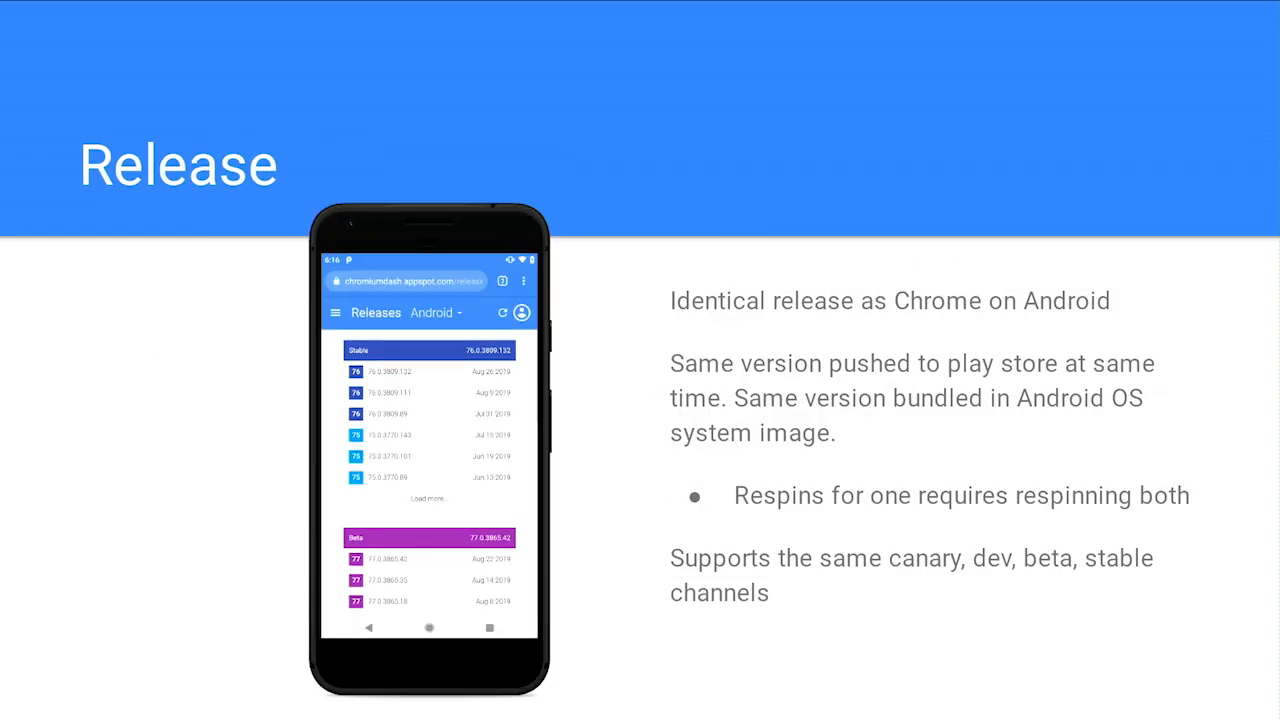